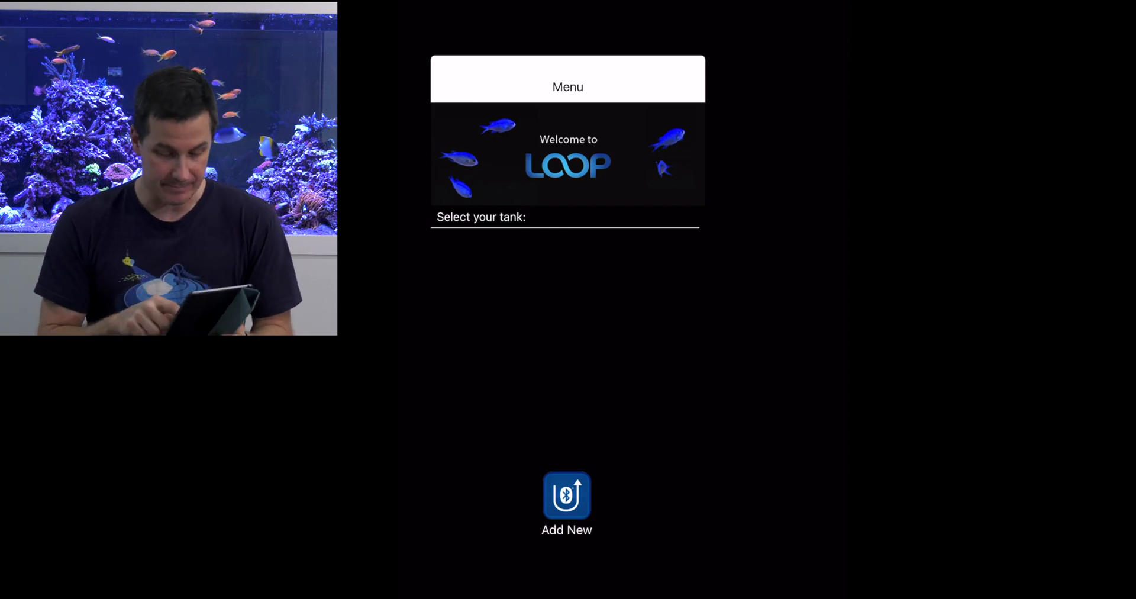
Step: Add a new accessory and pick LOOP from the Select An Accessory list
left_click(566, 496)
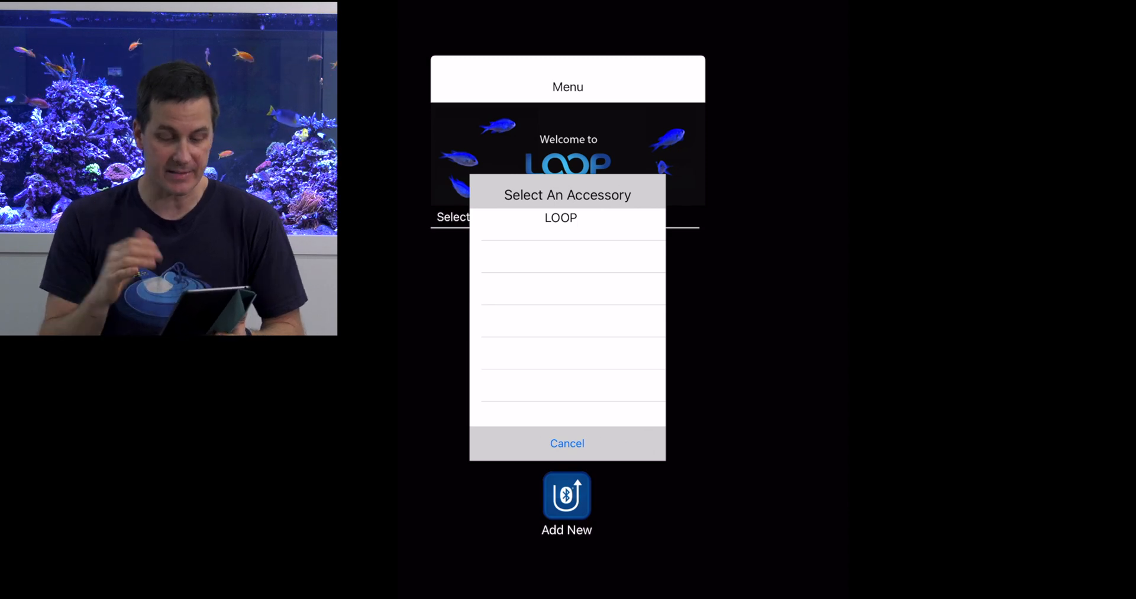
left_click(560, 217)
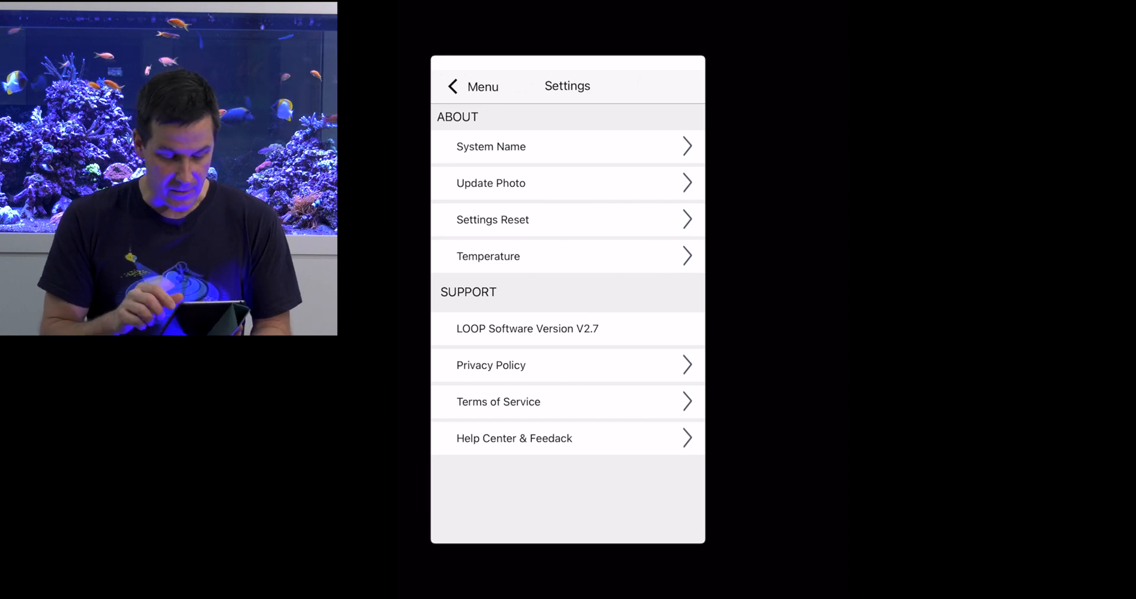
left_click(490, 147)
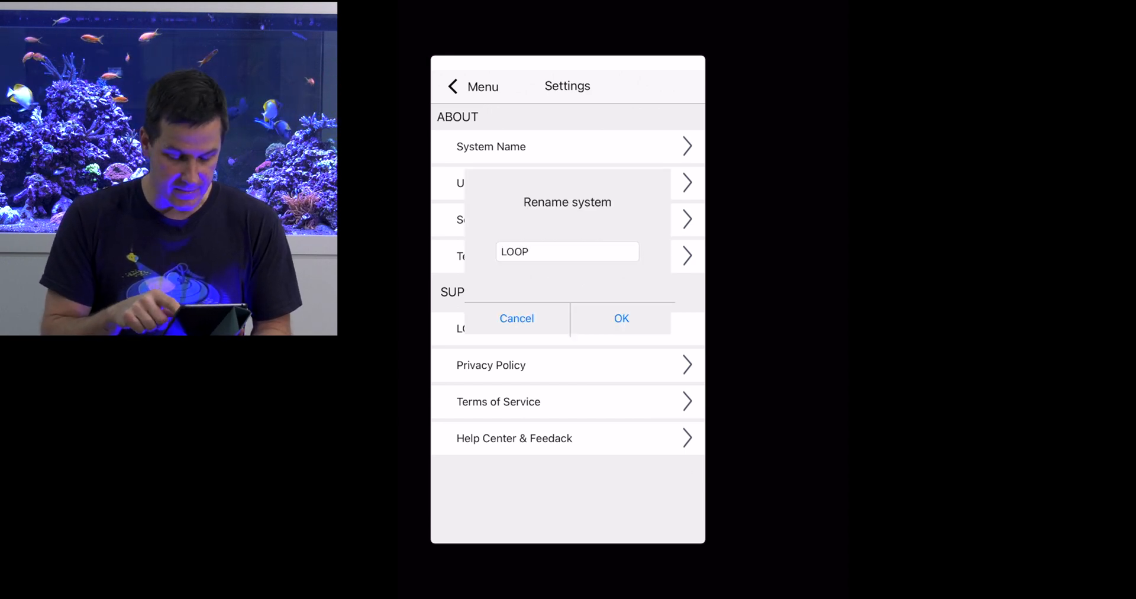
left_click(567, 252)
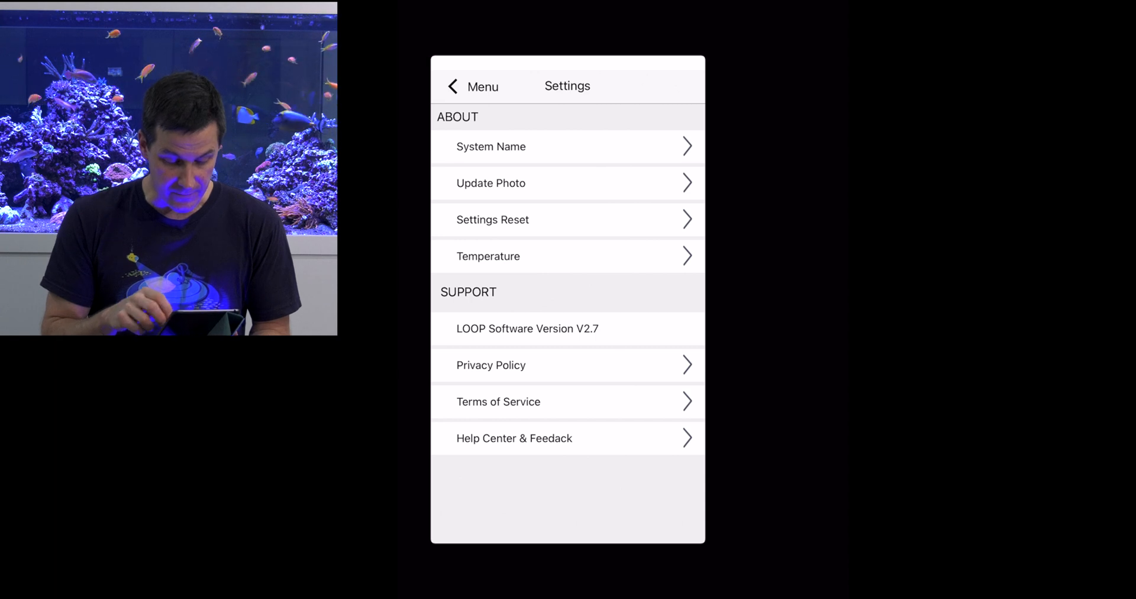
Step: Switch the Temperature readout ON in Settings, then return to the Home screen
left_click(488, 257)
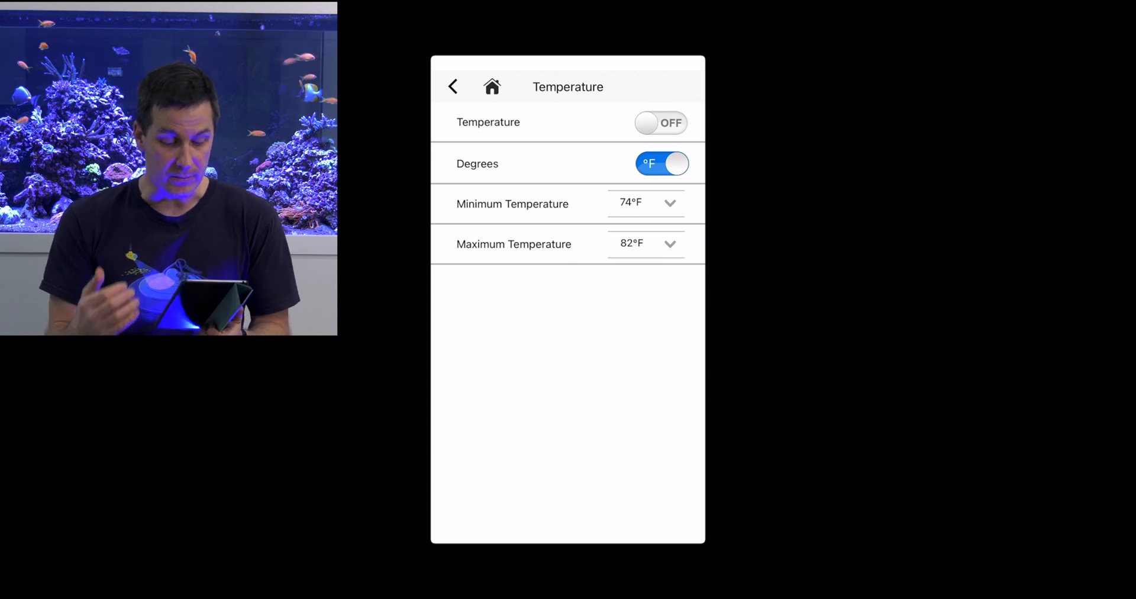
left_click(661, 123)
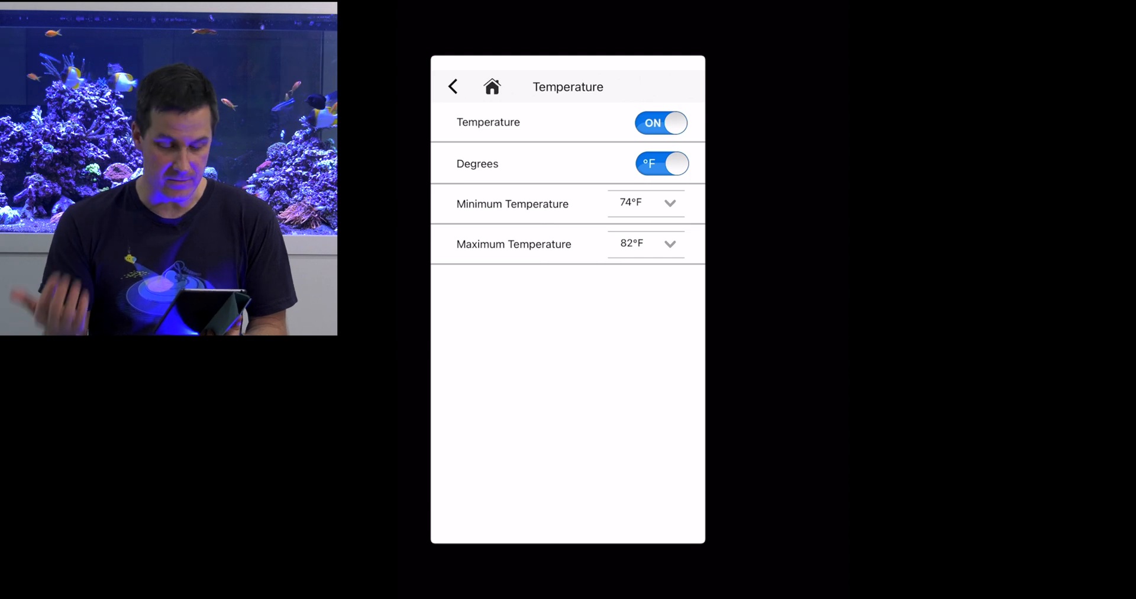
left_click(453, 86)
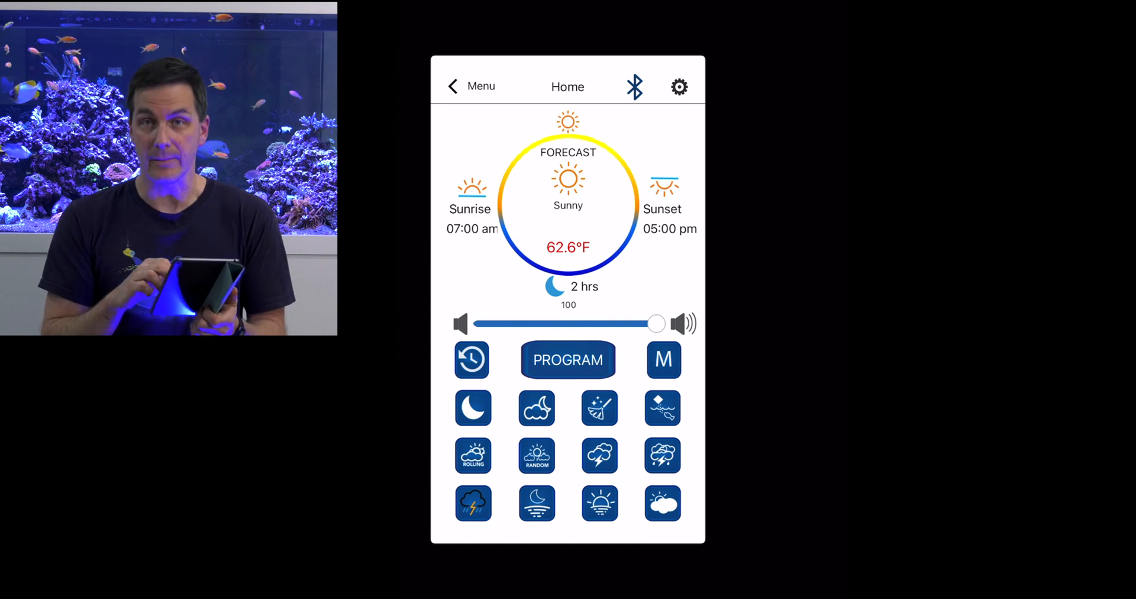
Step: Toggle LED Lights off and on twice in PROGRAM, leaving it ON, and enter the Sunrise editor
left_click(568, 359)
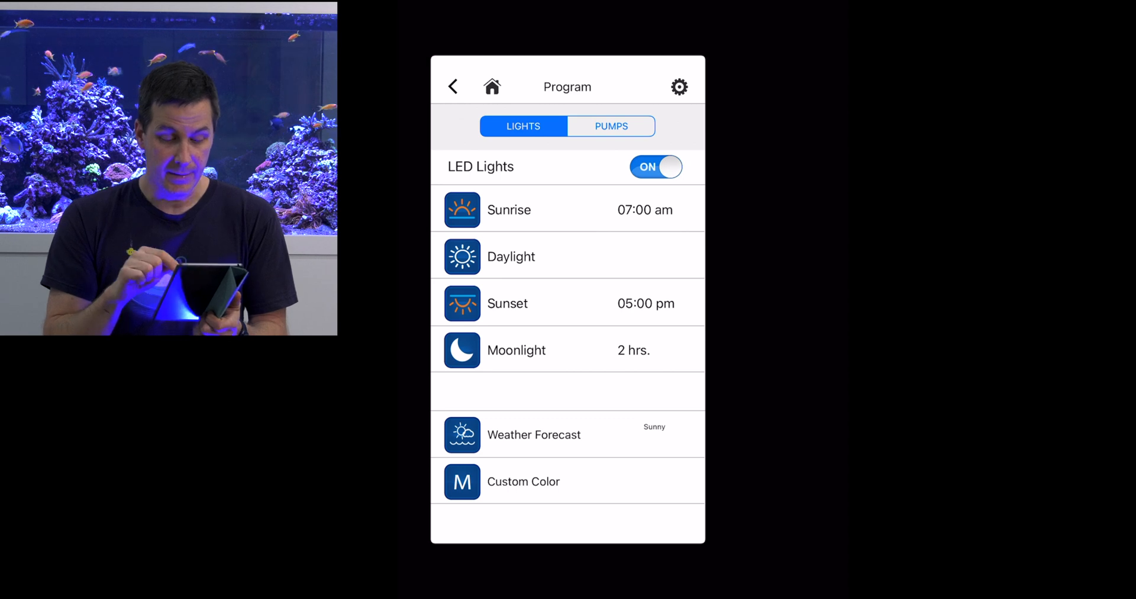
left_click(655, 167)
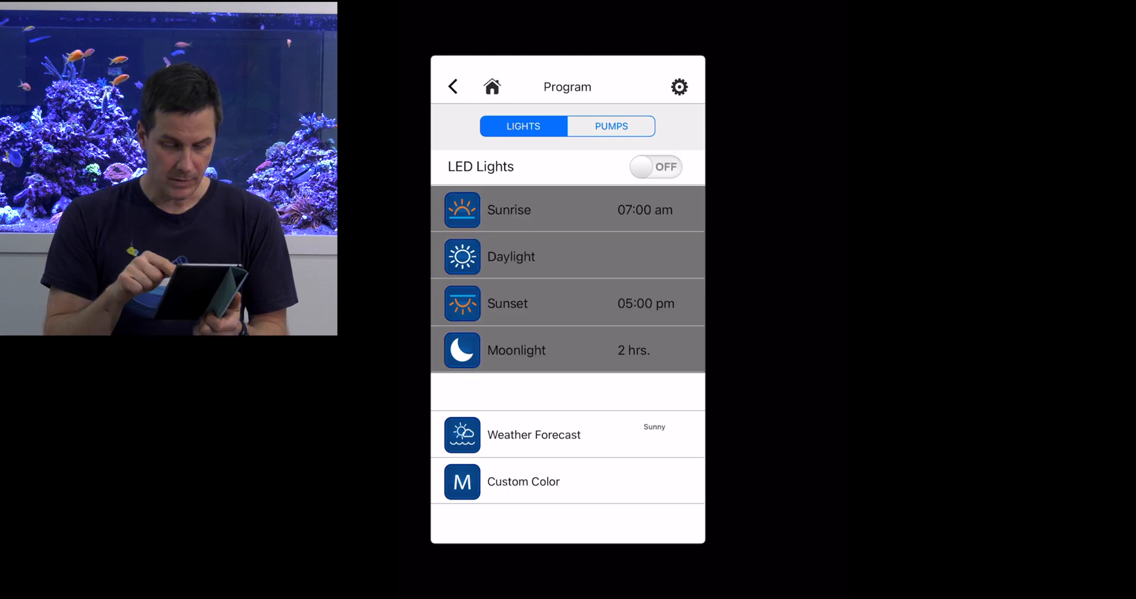
left_click(655, 167)
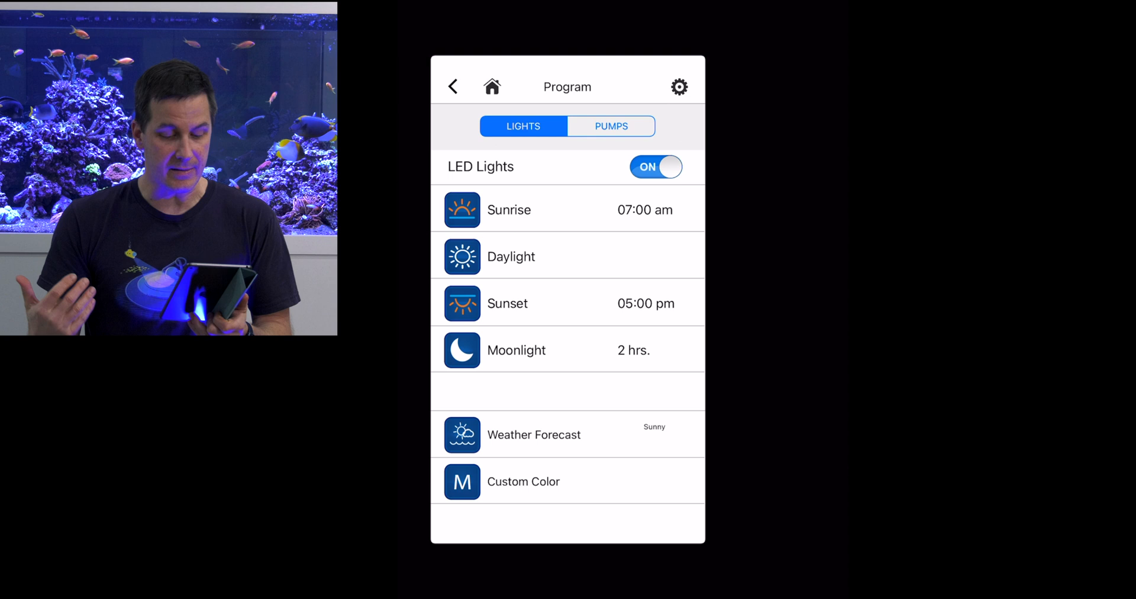
left_click(656, 167)
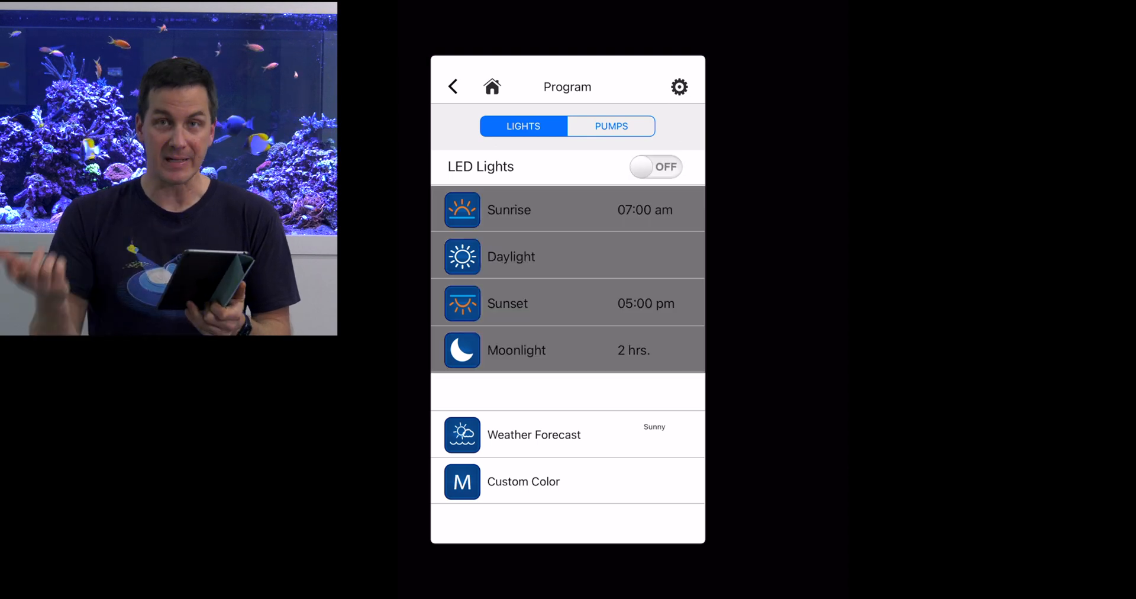
left_click(655, 167)
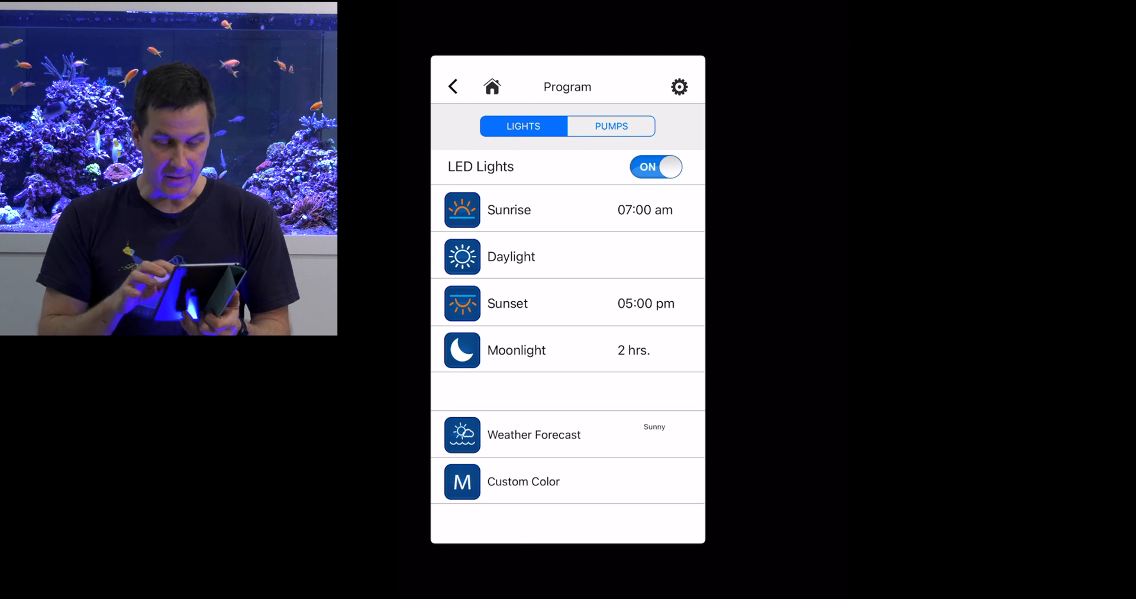
left_click(509, 210)
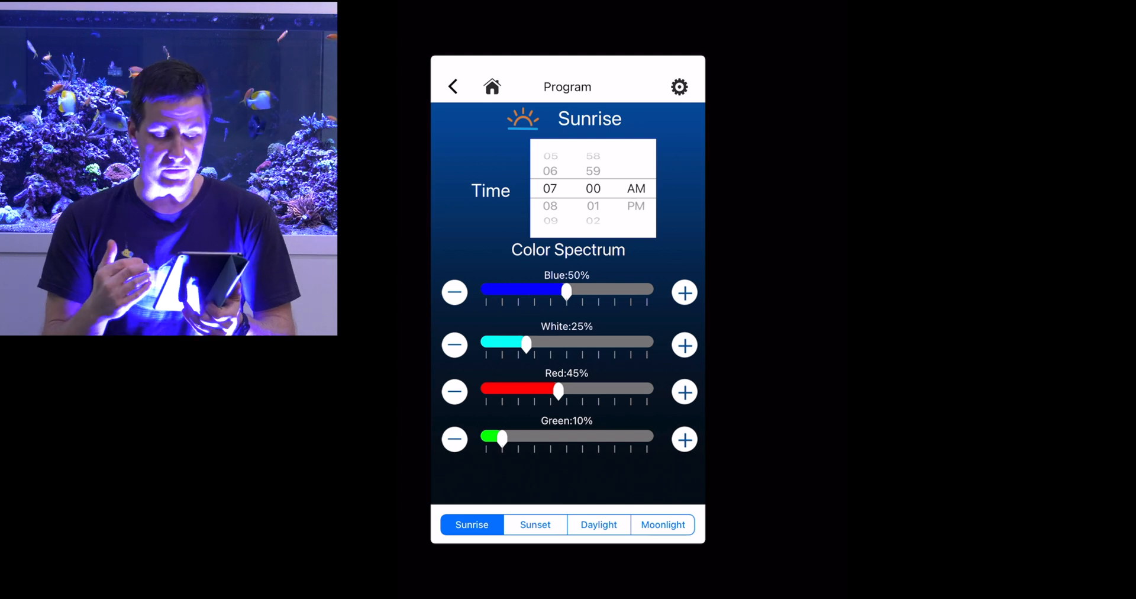
Step: Drag the sunrise sliders down and nudge Green between 2% and 8%
left_click_drag(565, 290, 549, 290)
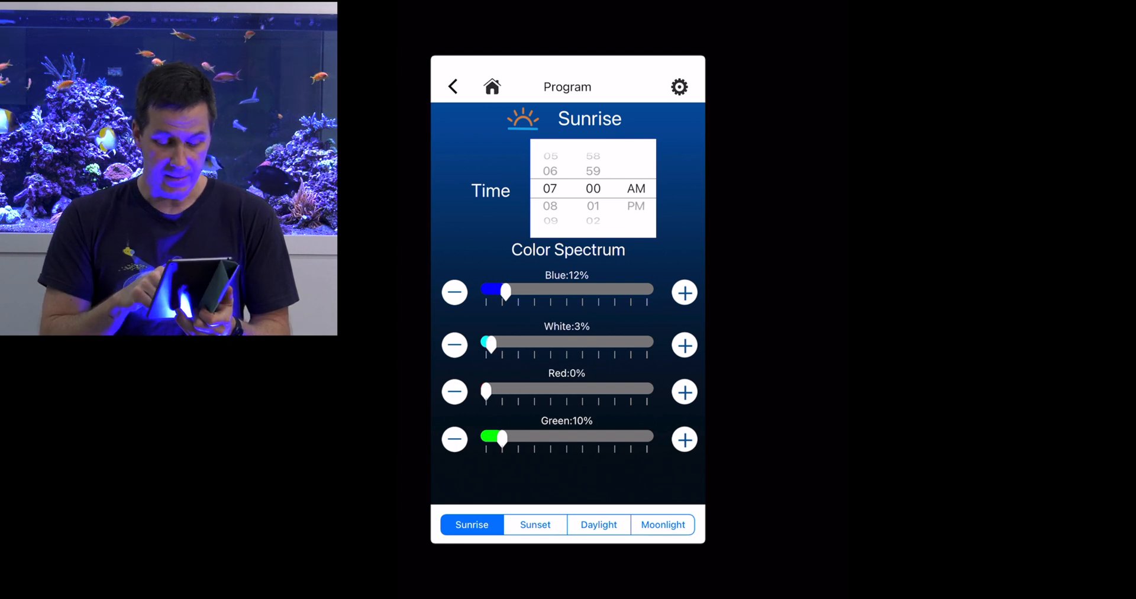
left_click(454, 439)
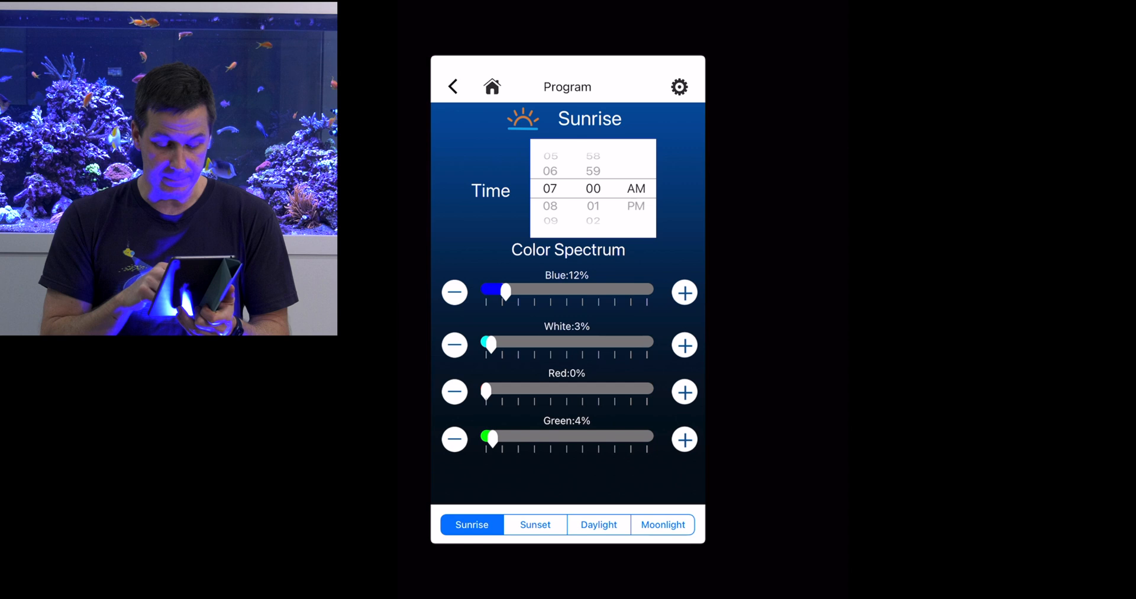
left_click(454, 439)
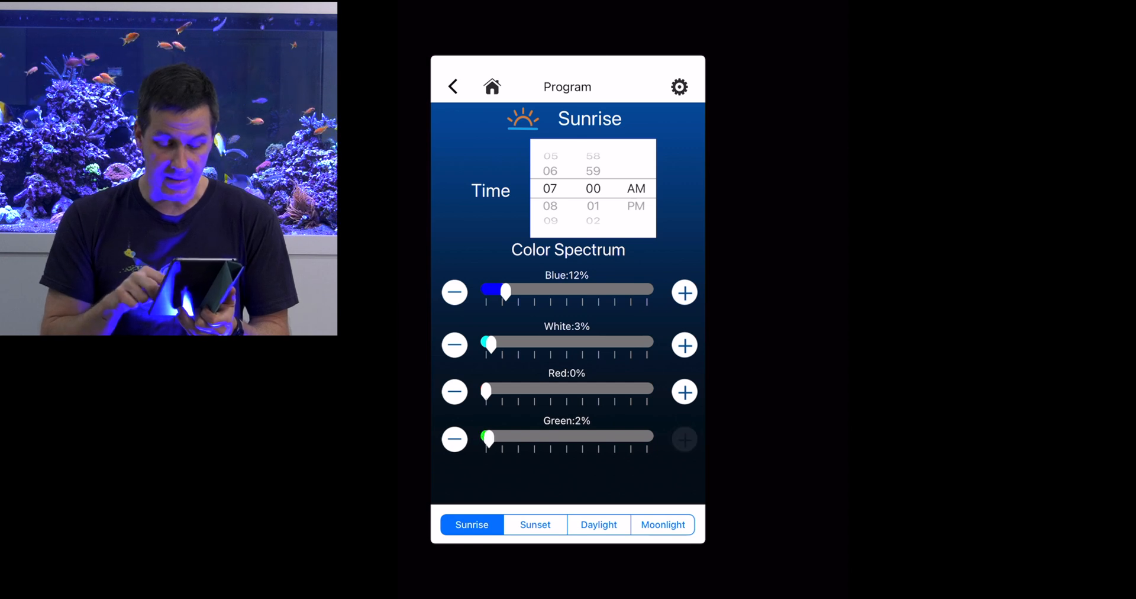
left_click(684, 439)
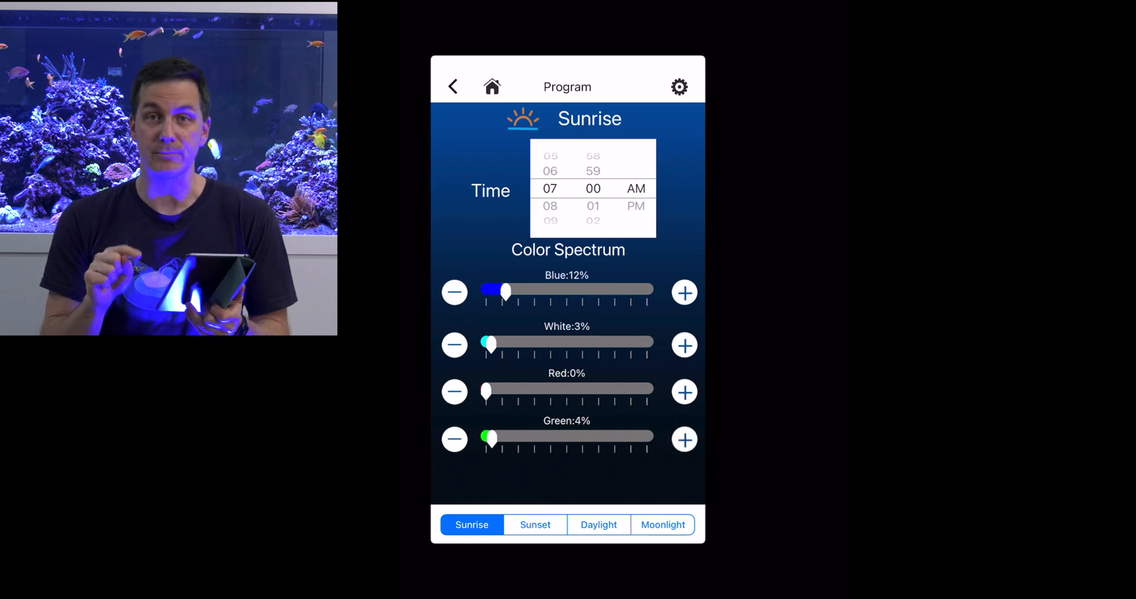
left_click(684, 439)
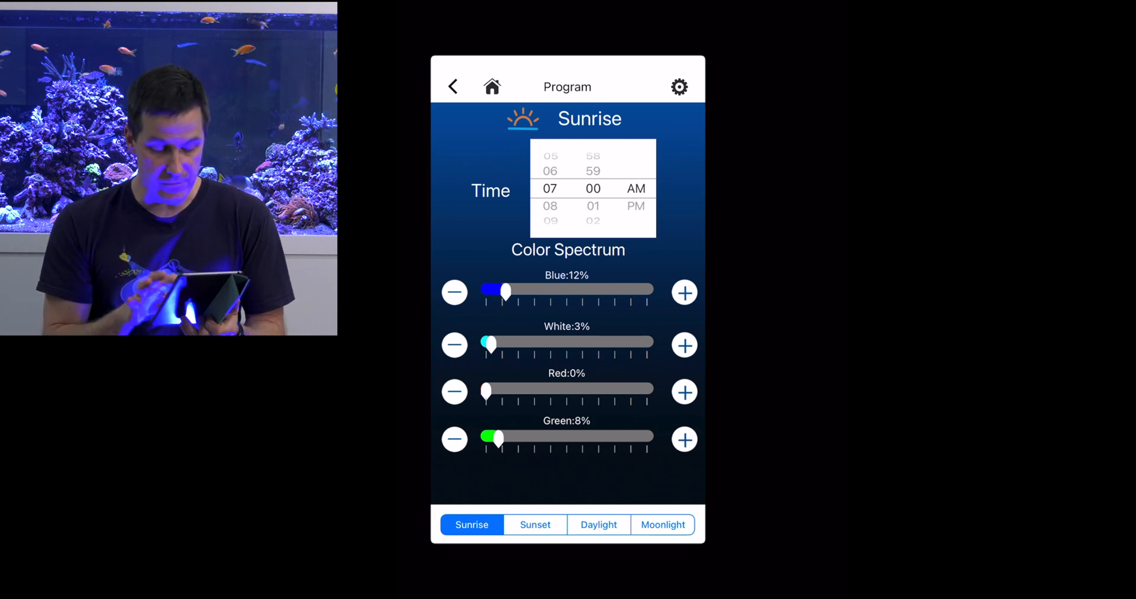
Step: Set sunrise to Blue 8% with Green and White at 0%, then switch to Daylight
left_click(455, 291)
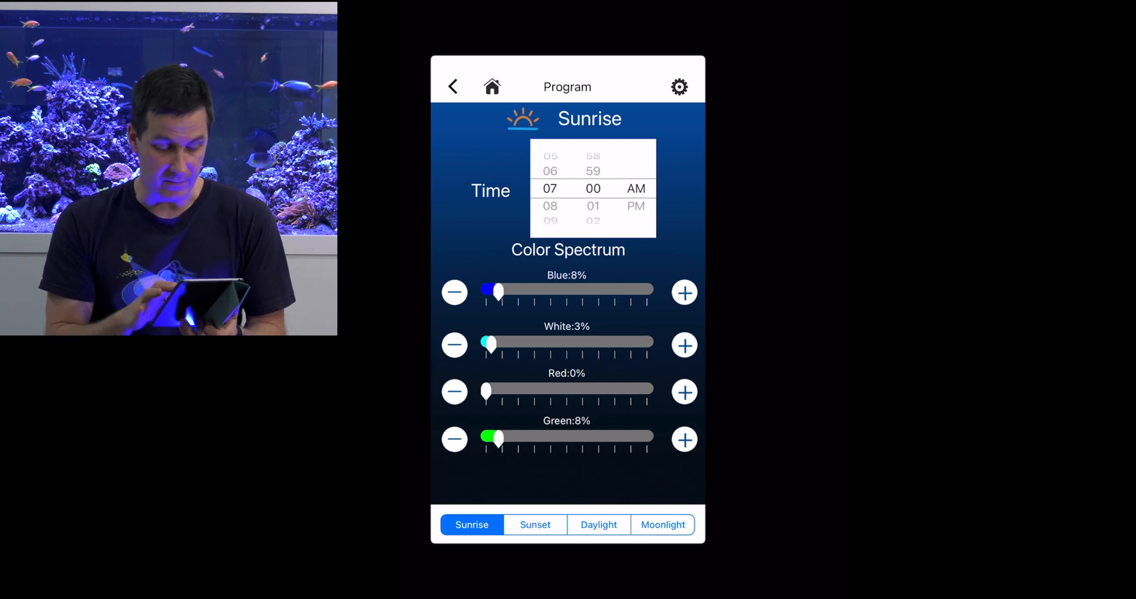
left_click(453, 439)
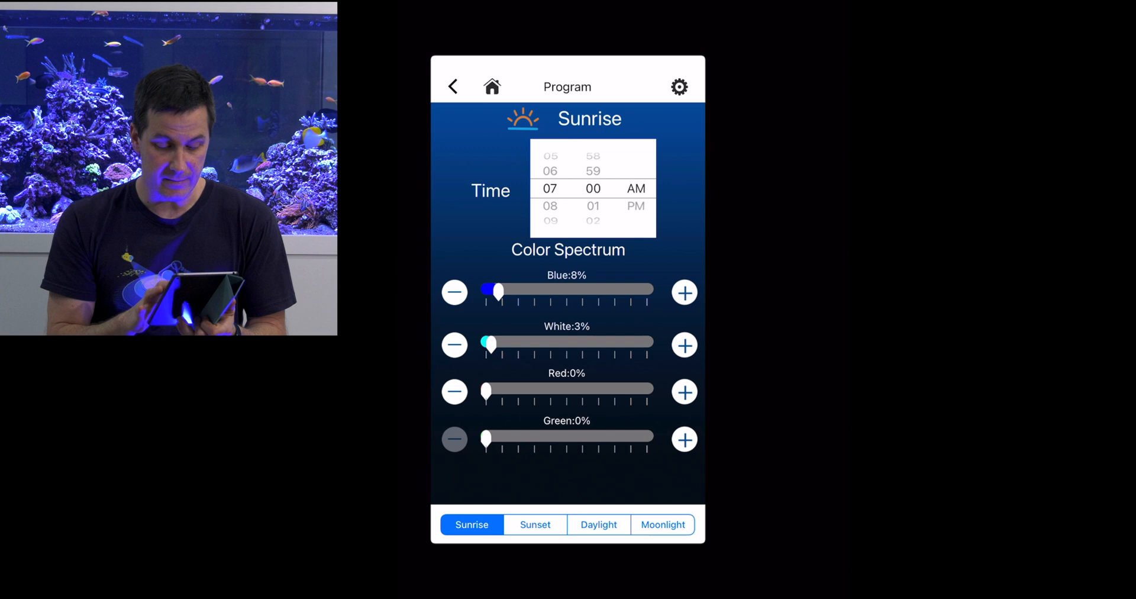
left_click(454, 344)
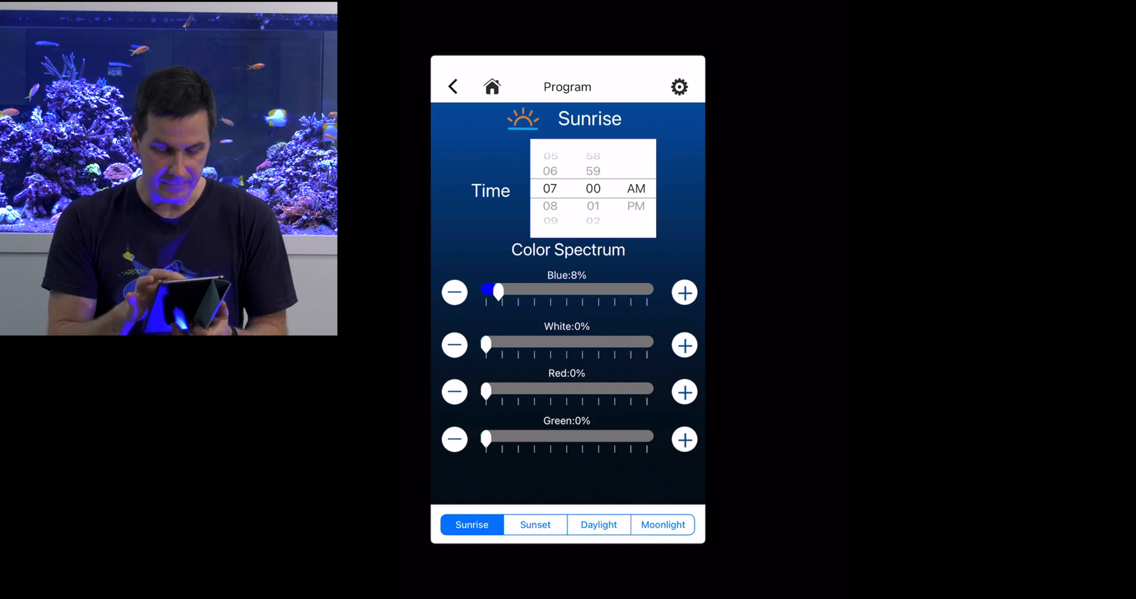
left_click(452, 86)
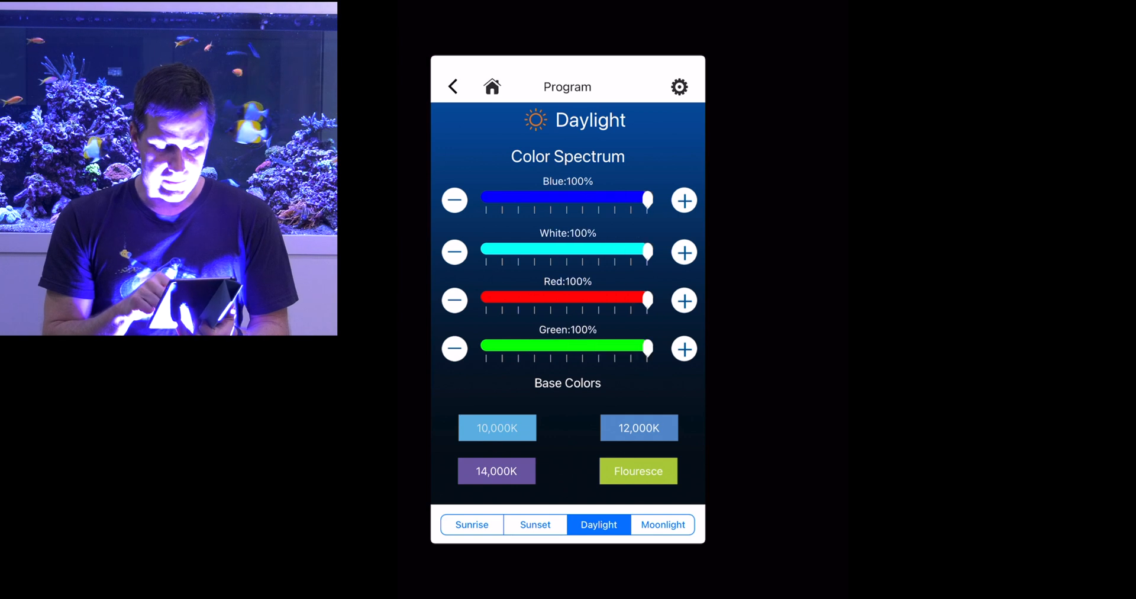
Step: Drag daylight to Blue 62%, Red 50%, White and Green 0%, then return to the program list
left_click_drag(644, 250, 567, 249)
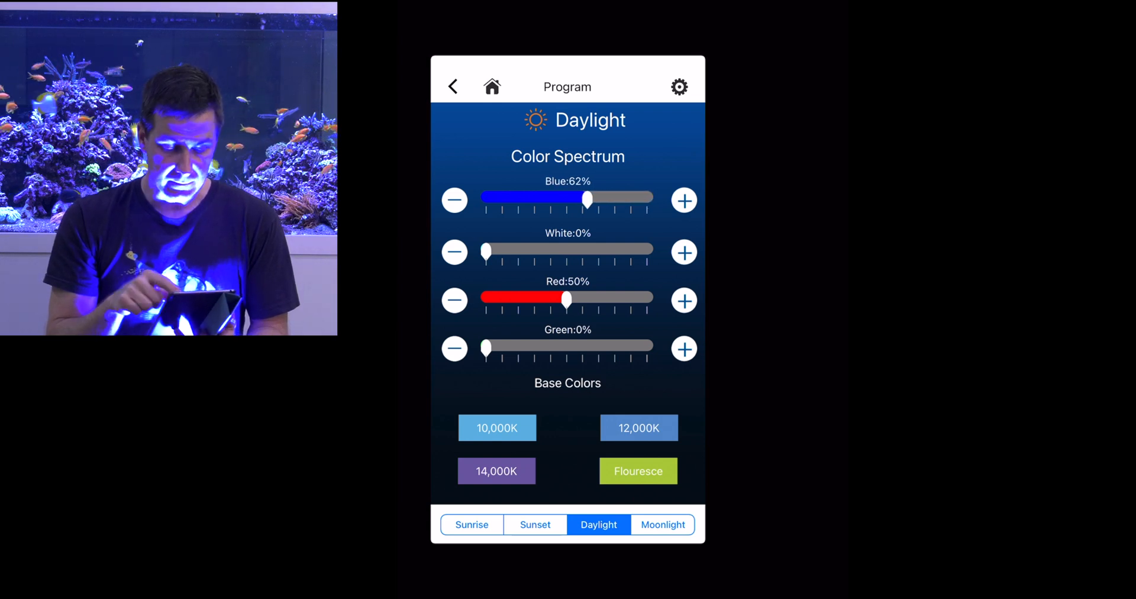
left_click(451, 87)
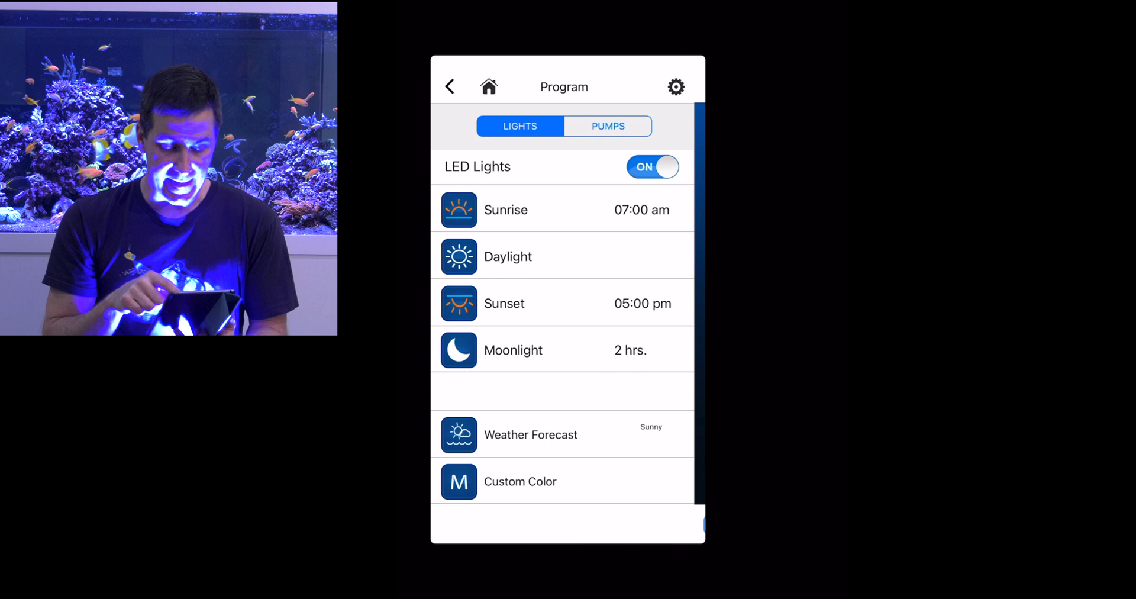
Step: Review Sunset at 9:00 PM with Blue 75%, White 25%, Red 65%, then move to Moonlight
left_click(504, 303)
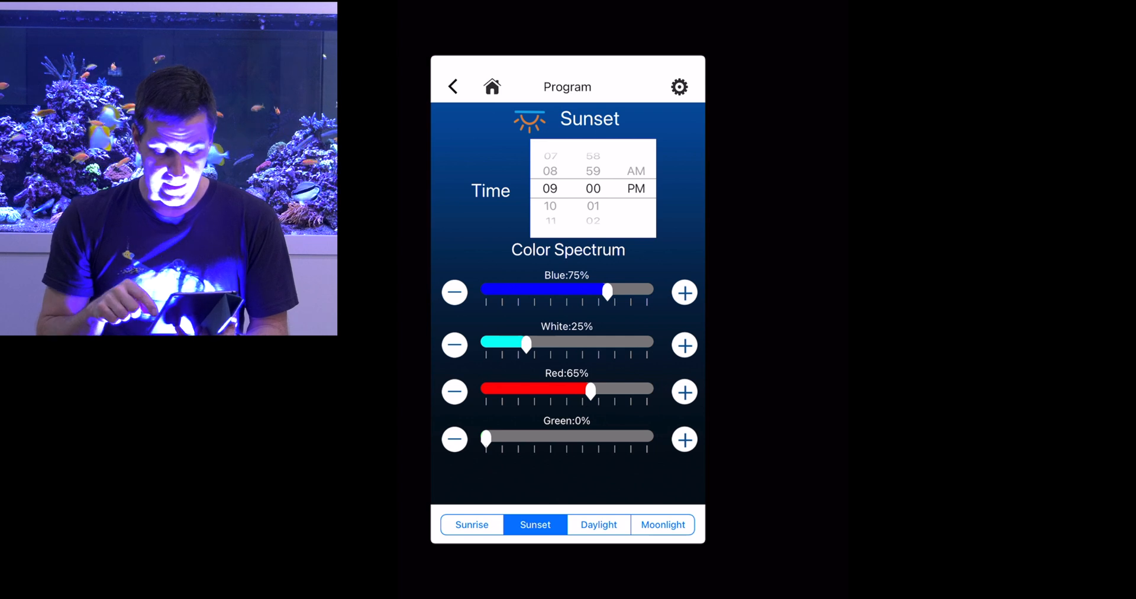
left_click(452, 86)
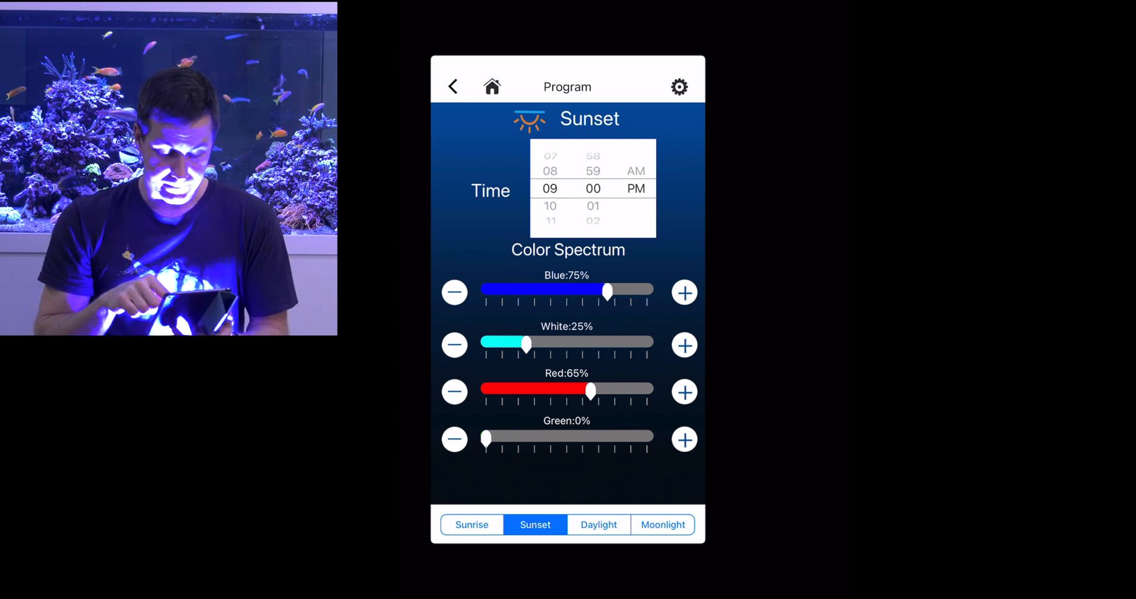
left_click(663, 525)
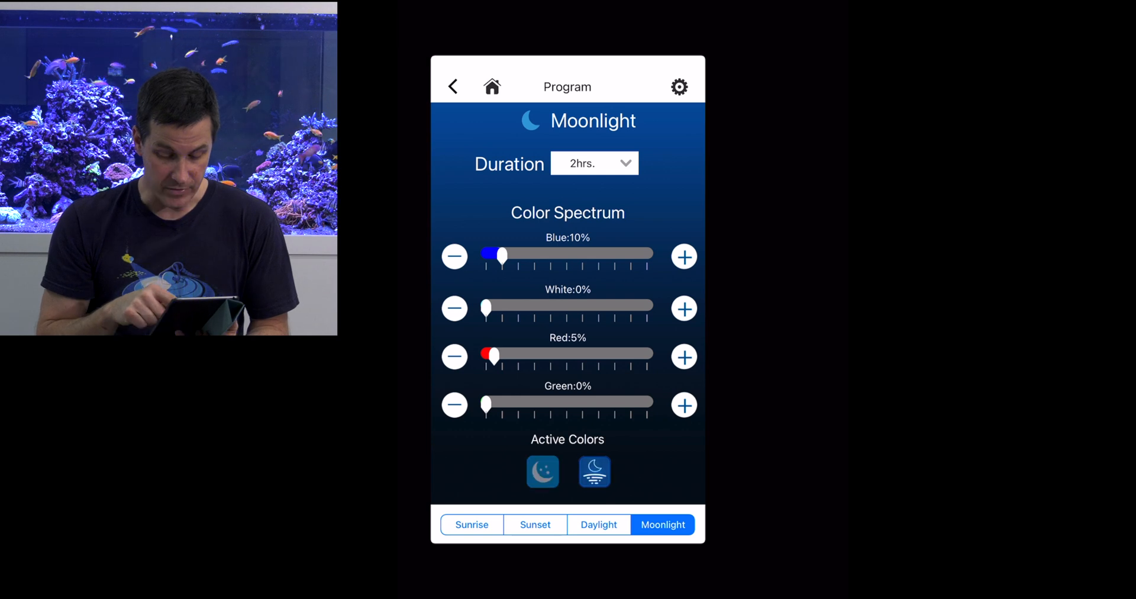
Step: Activate the first moonlight color effect at Blue 10%, Red 5%, 2-hour duration
left_click(543, 472)
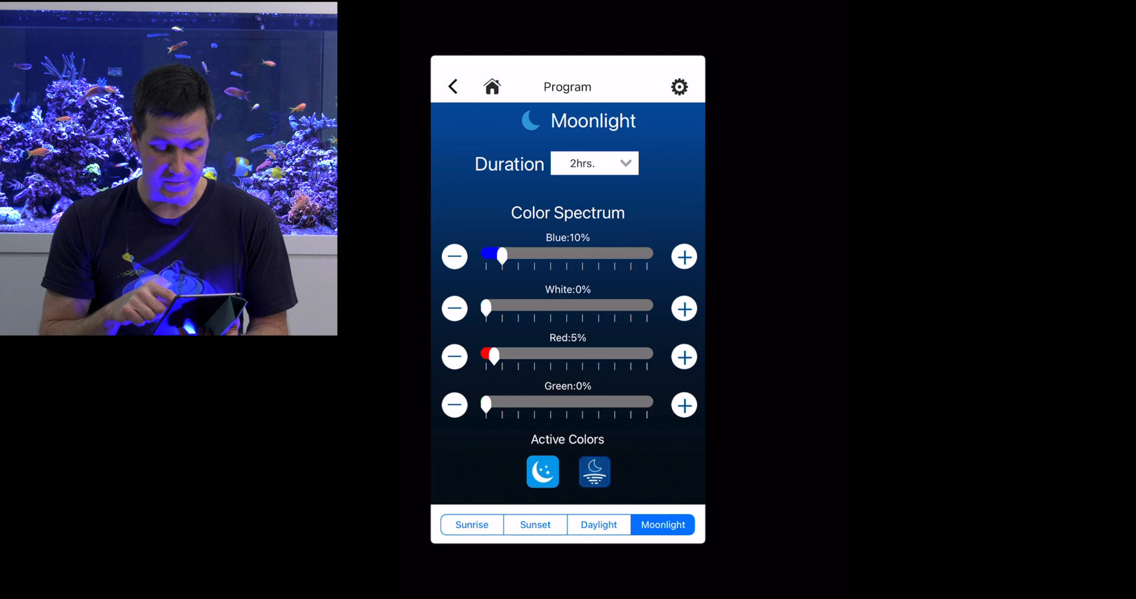
left_click(594, 472)
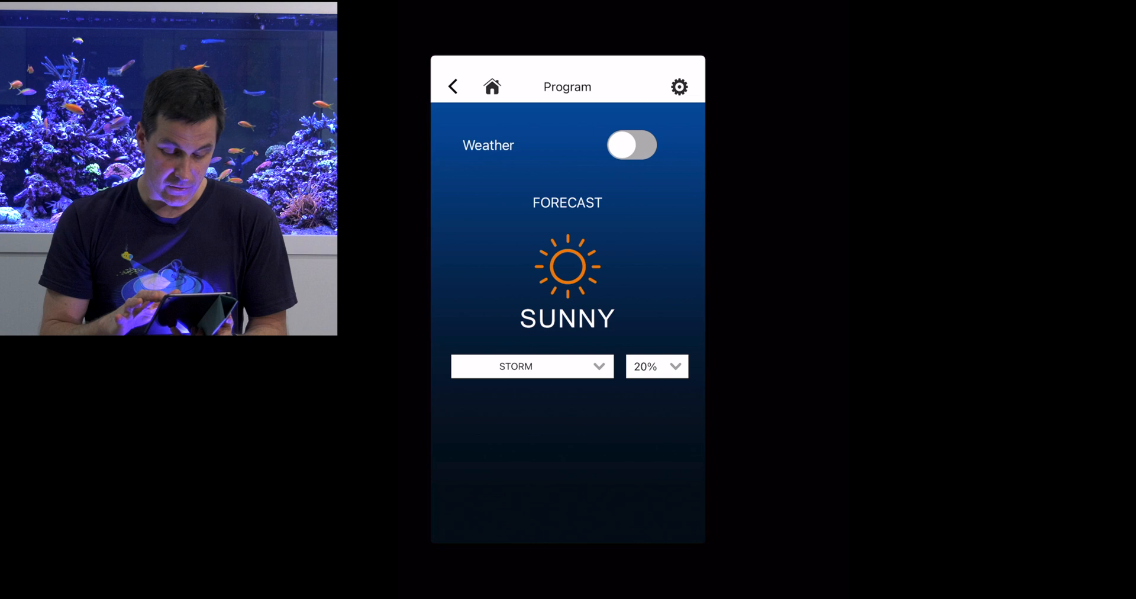
Step: Switch Weather on and choose STORM at 20% chance from the weather type list
left_click(631, 145)
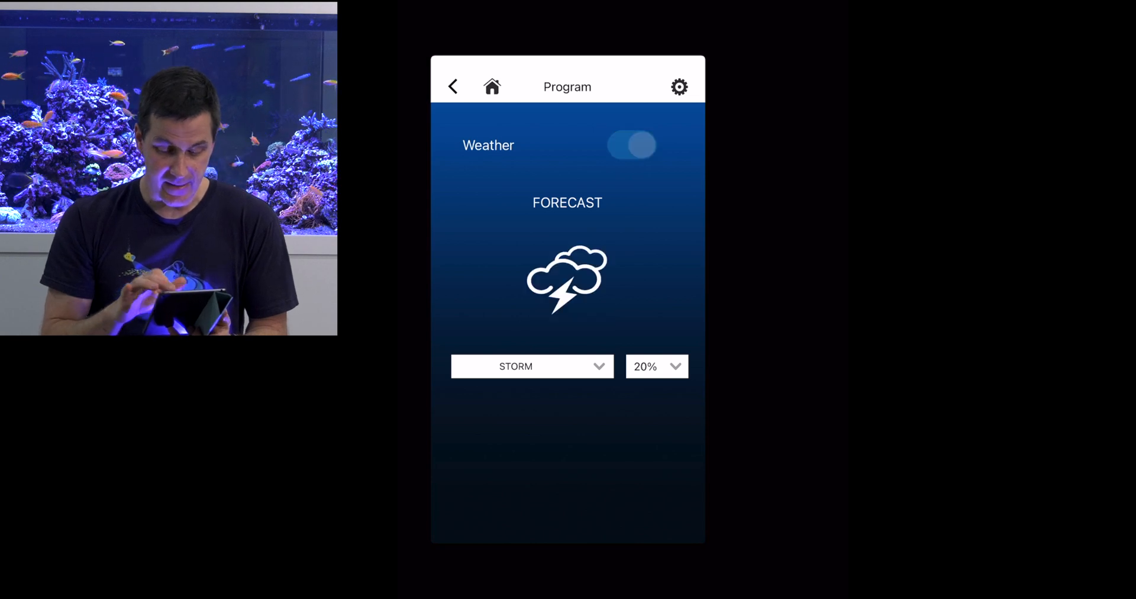
left_click(532, 367)
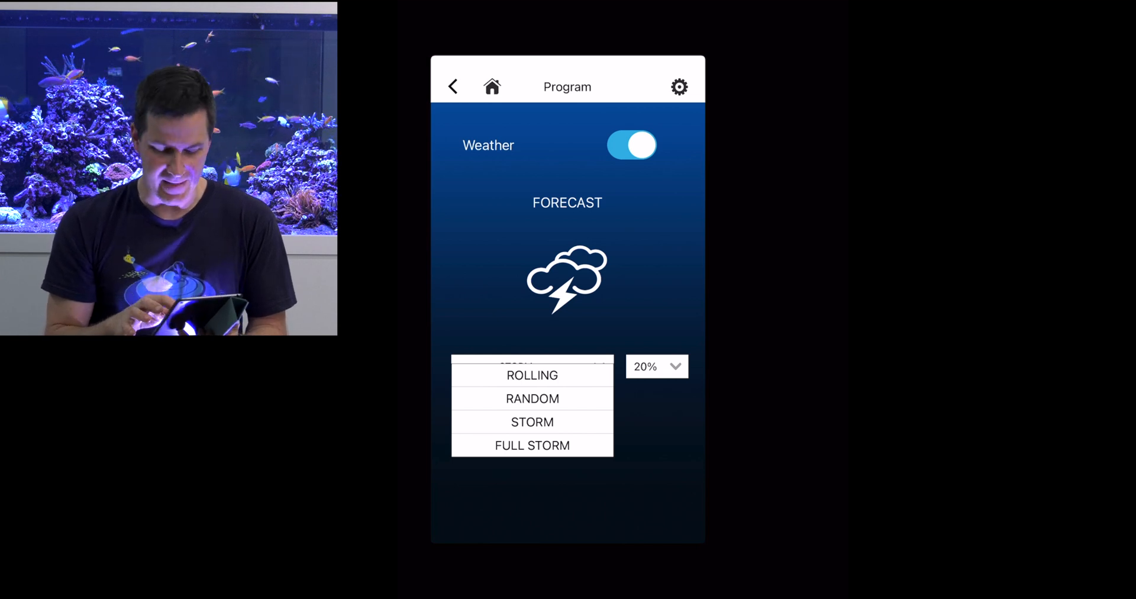
left_click(656, 366)
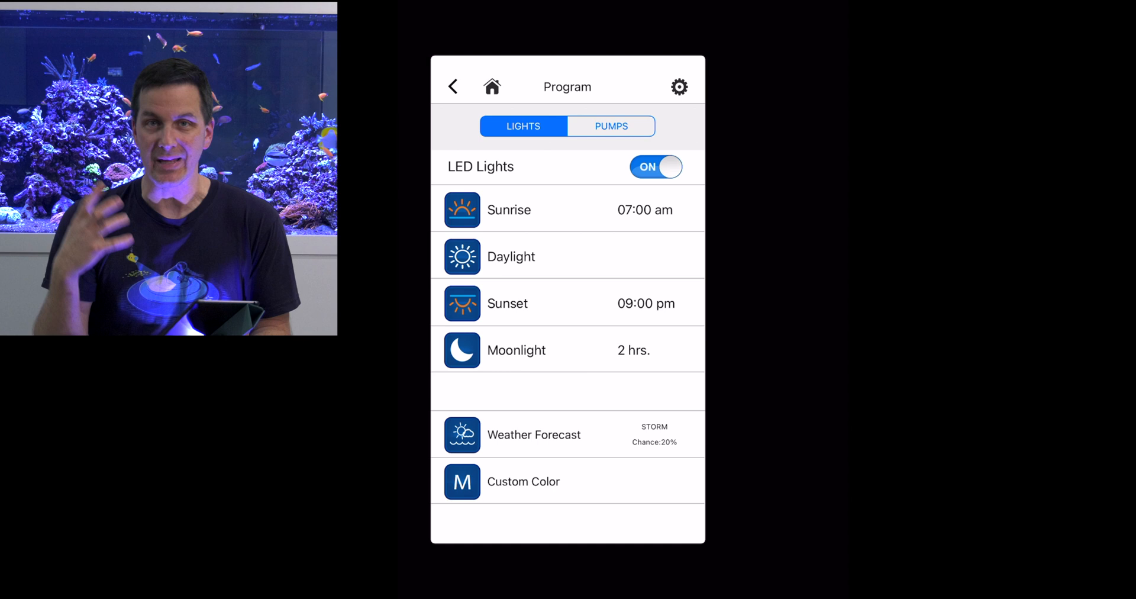
Step: Set Custom Color to Blue 19%, White 10%, Red 11%, Green 9%, then go Home
left_click(522, 481)
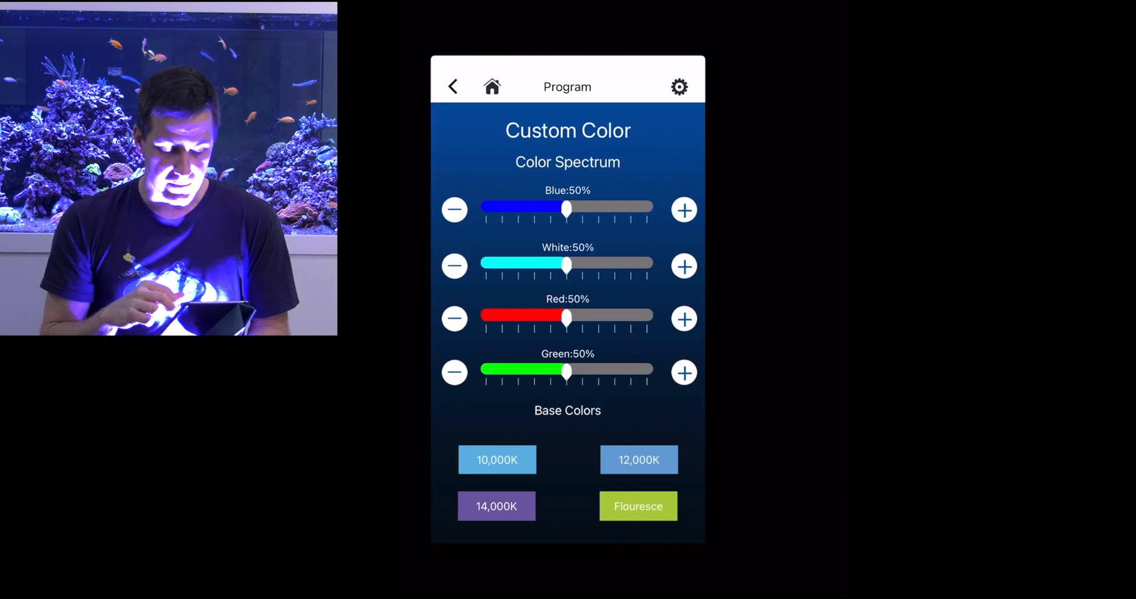
left_click_drag(565, 209, 522, 209)
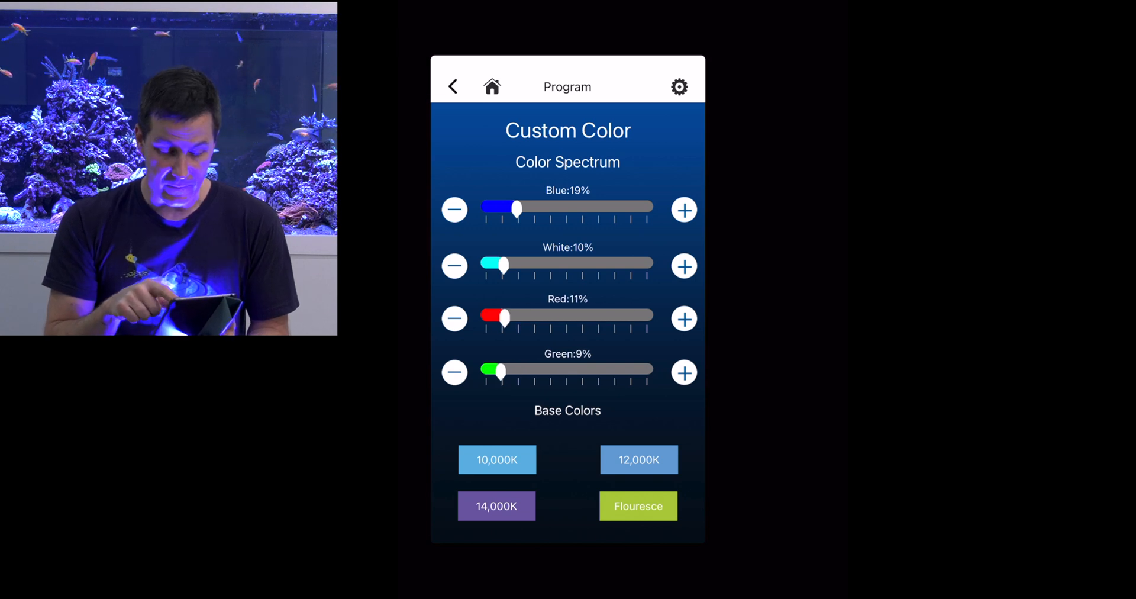
left_click(679, 86)
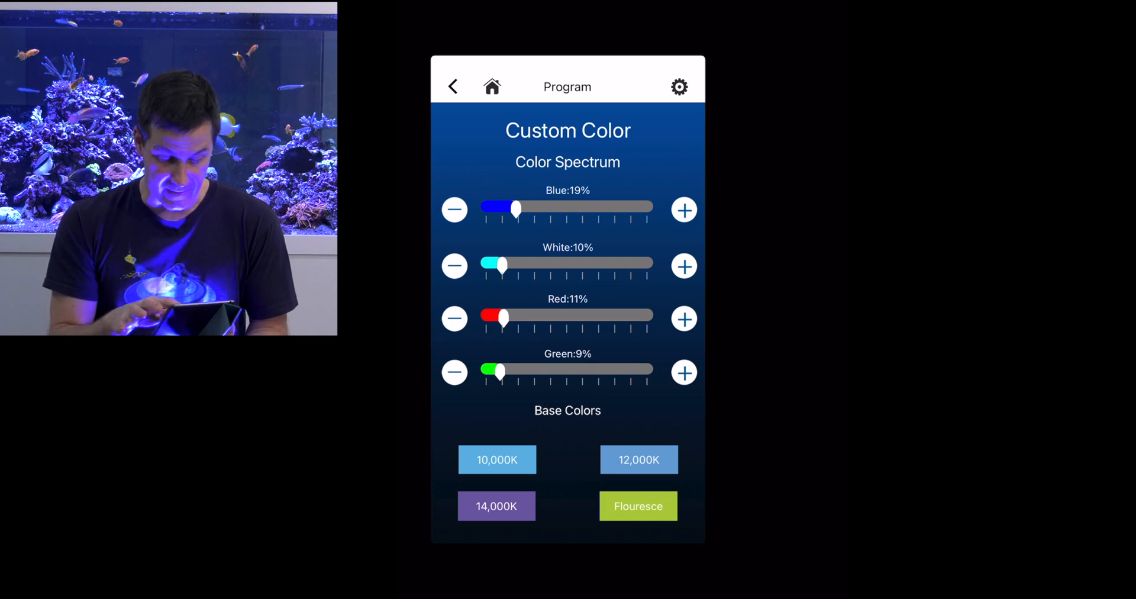
left_click(679, 86)
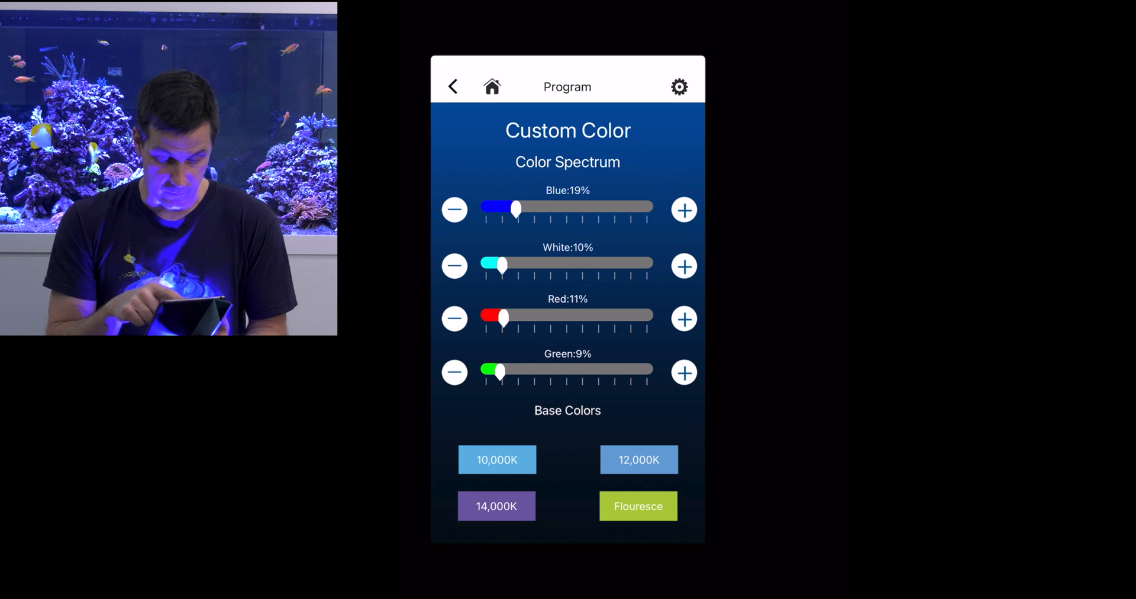
left_click(453, 86)
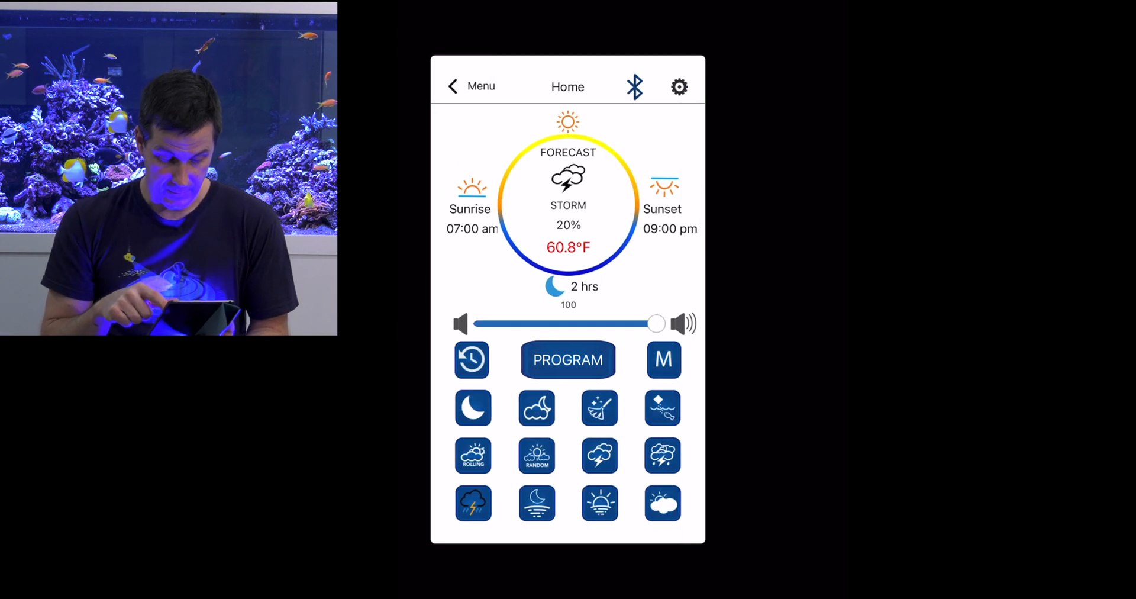
Step: Revisit Daylight showing Blue 62% and Red 50%, go Home, then reopen PROGRAM
left_click(568, 359)
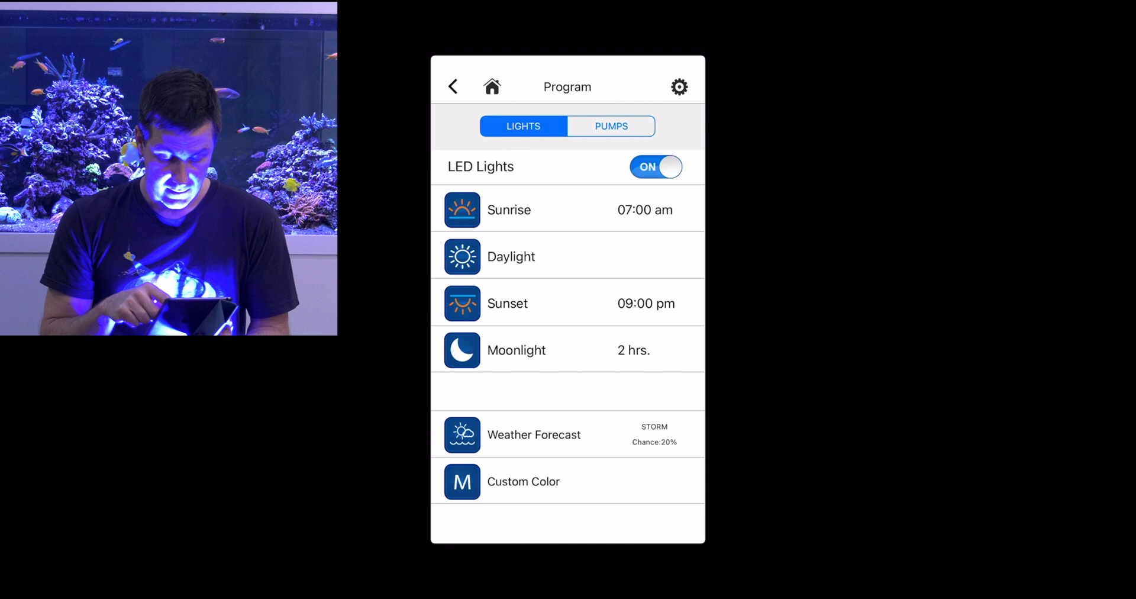
left_click(523, 481)
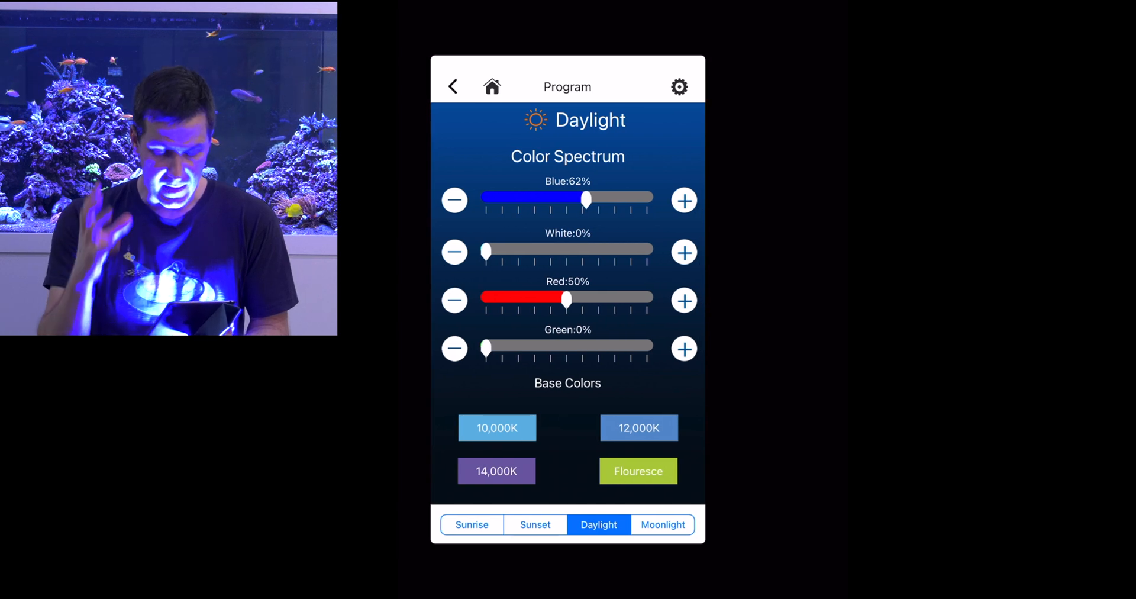
left_click(679, 87)
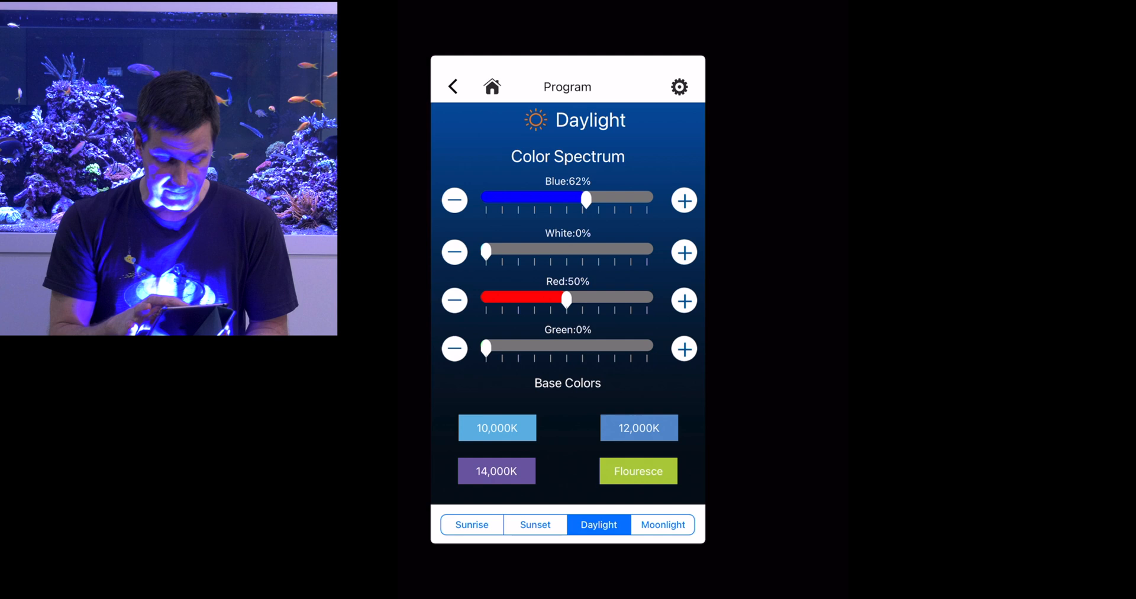
left_click(452, 85)
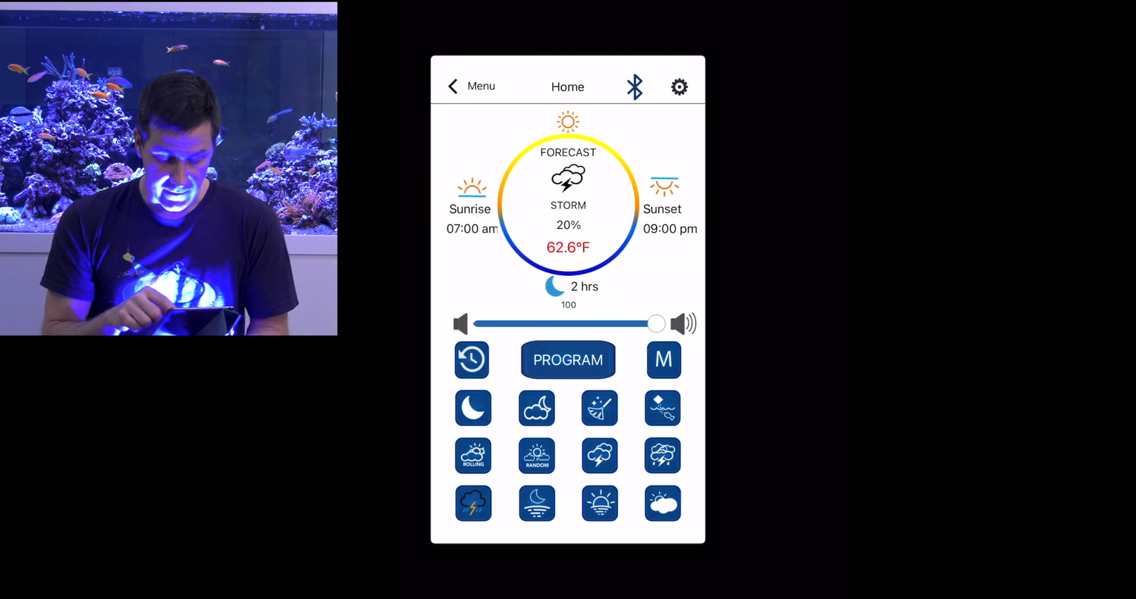
left_click(568, 360)
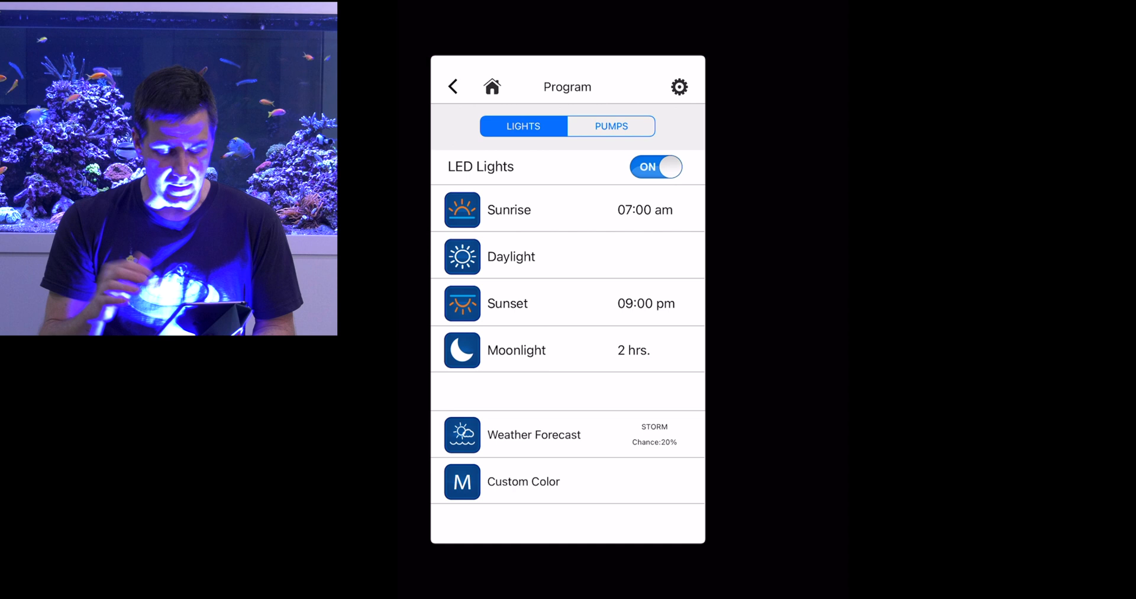
Step: Toggle LED Lights off and back on, review Daylight, and return to the Home screen
left_click(656, 167)
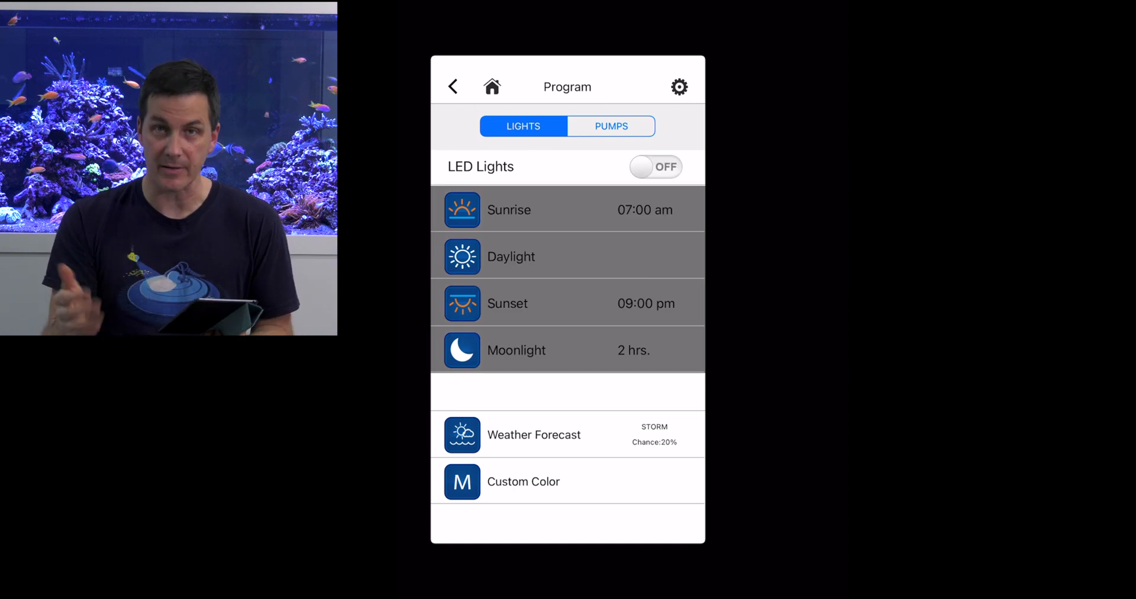
left_click(655, 167)
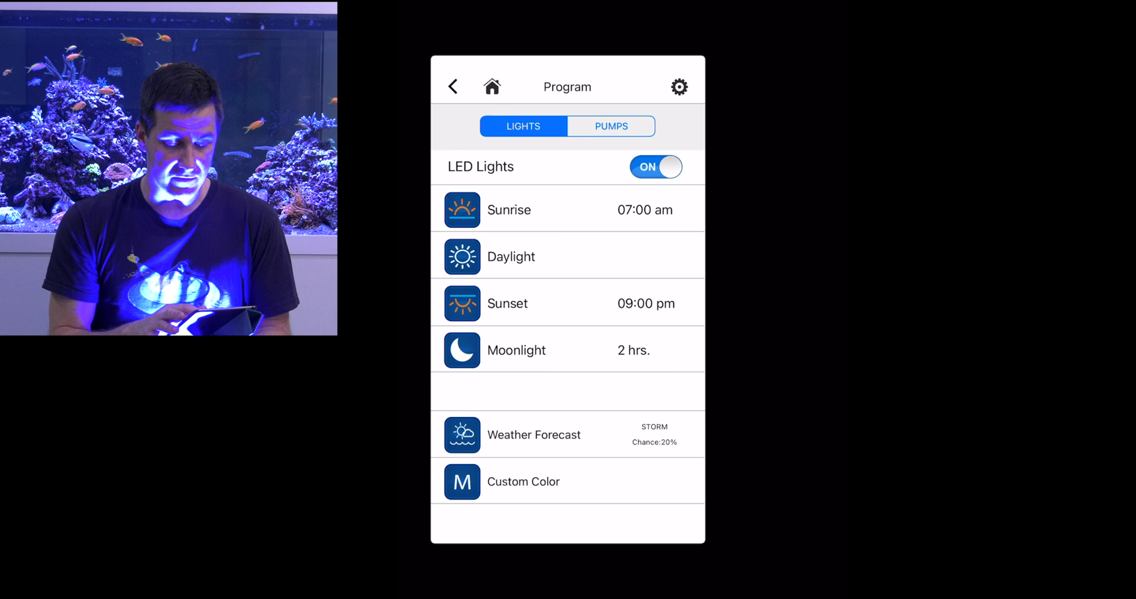
left_click(510, 256)
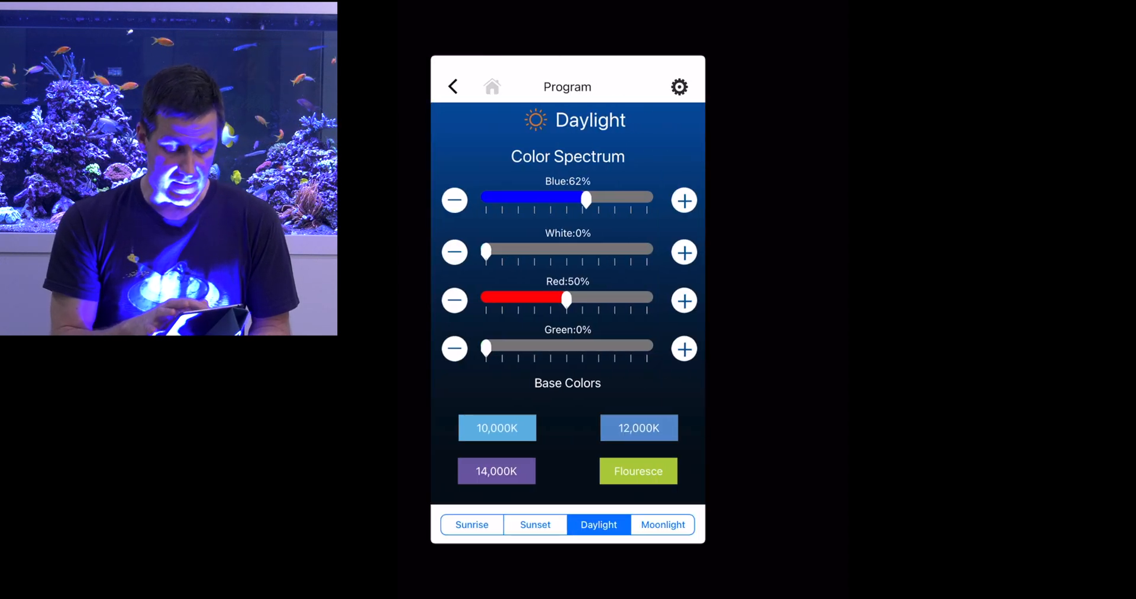
left_click(452, 86)
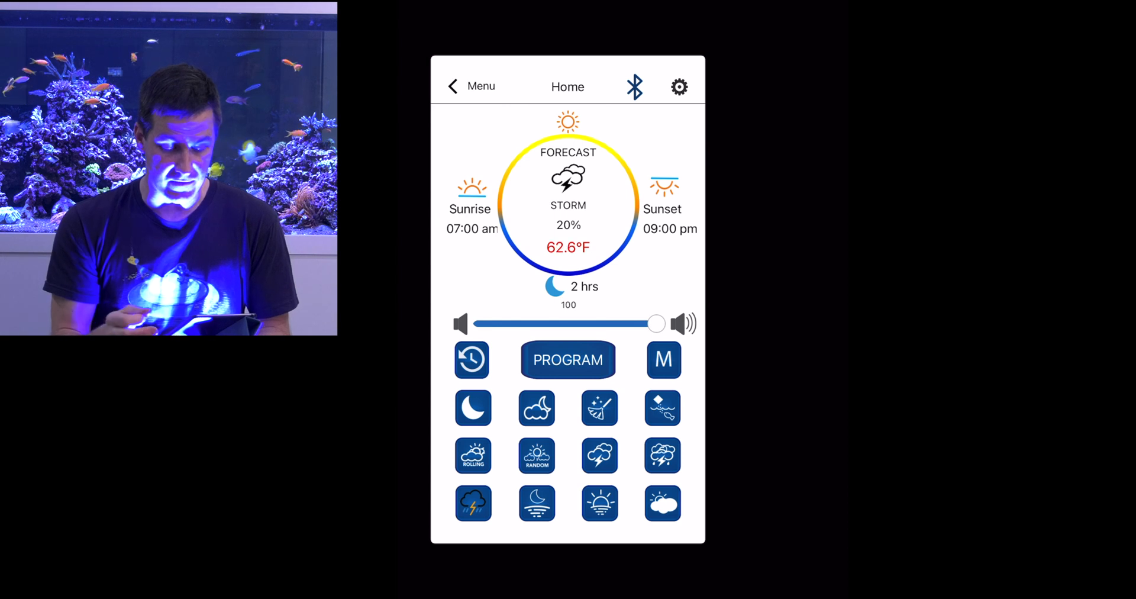